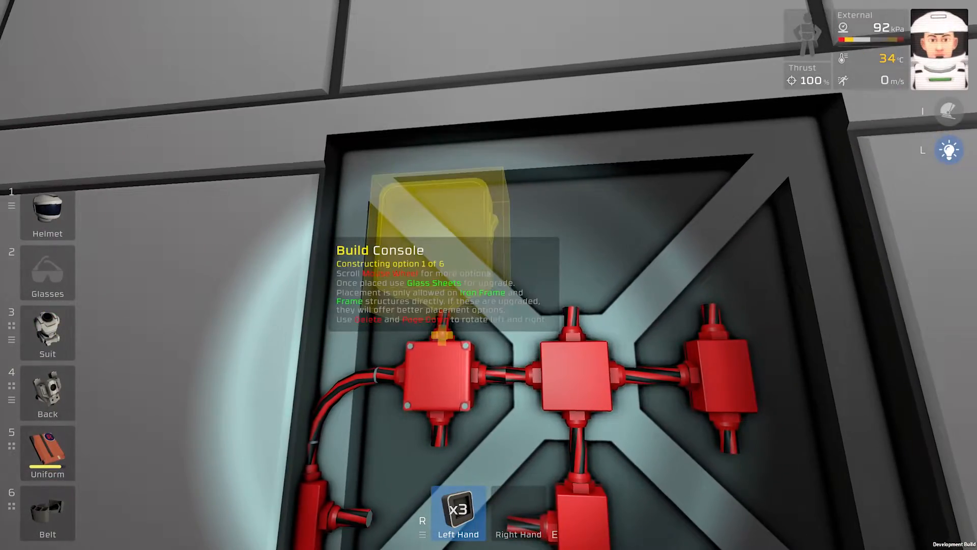
Scroll through the logic kit options to choose devices for the iron wall frame.
scroll("down", 3)
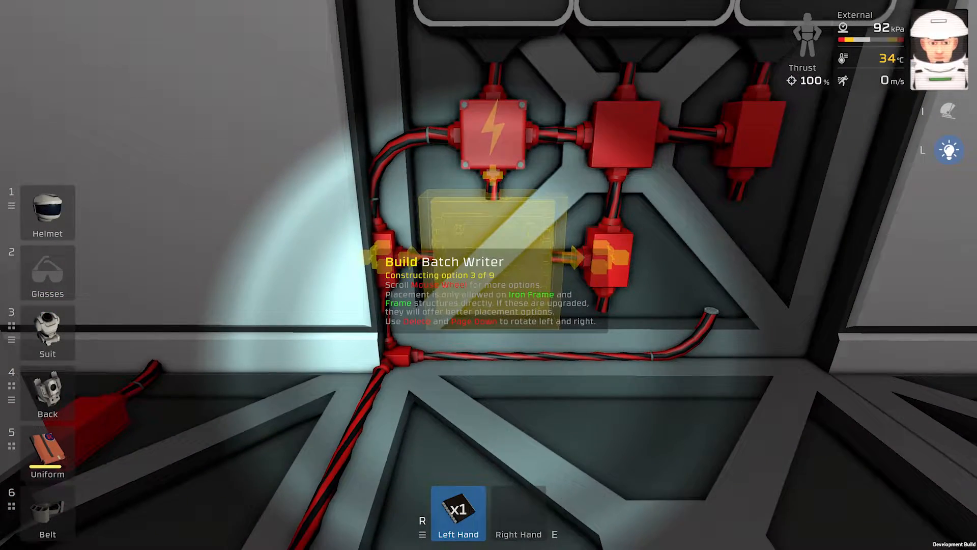
scroll("down", 3)
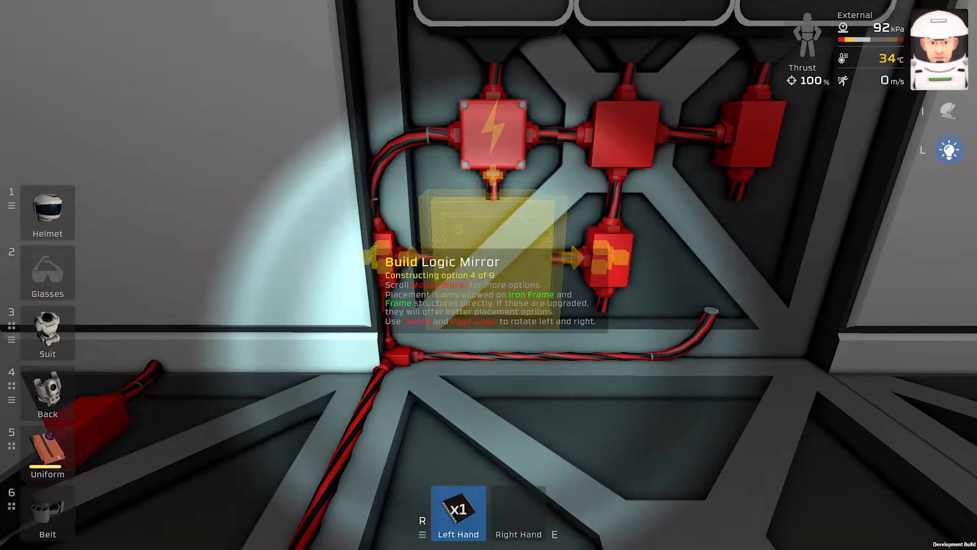
scroll("down", 3)
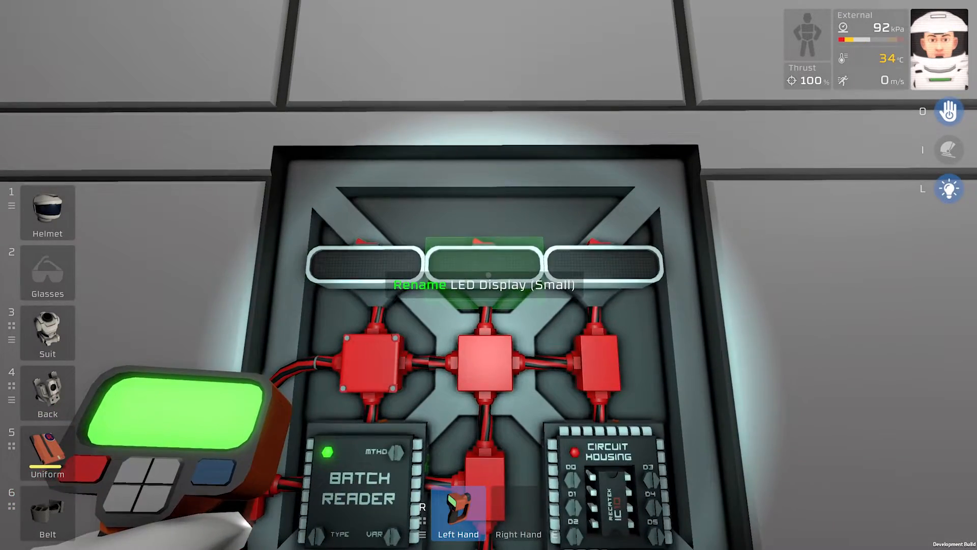
Label one small LED display 'Usage' and the next 'Time', confirming the names.
left_click(486, 261)
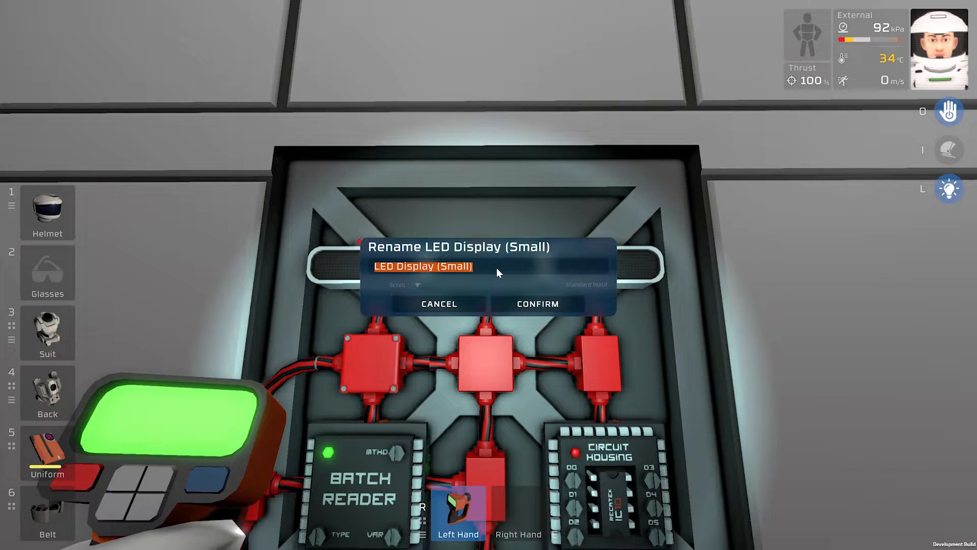
type("Usage")
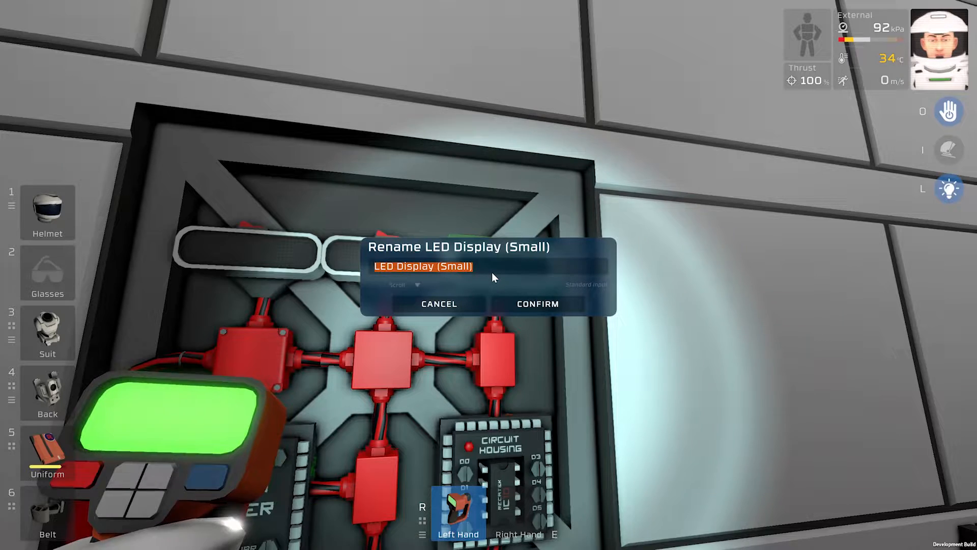
type("Time")
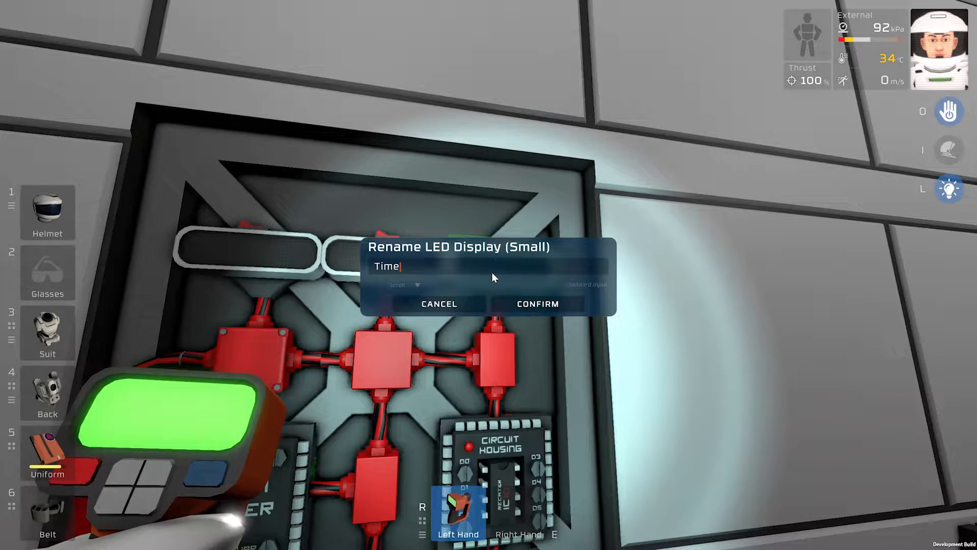
left_click(536, 303)
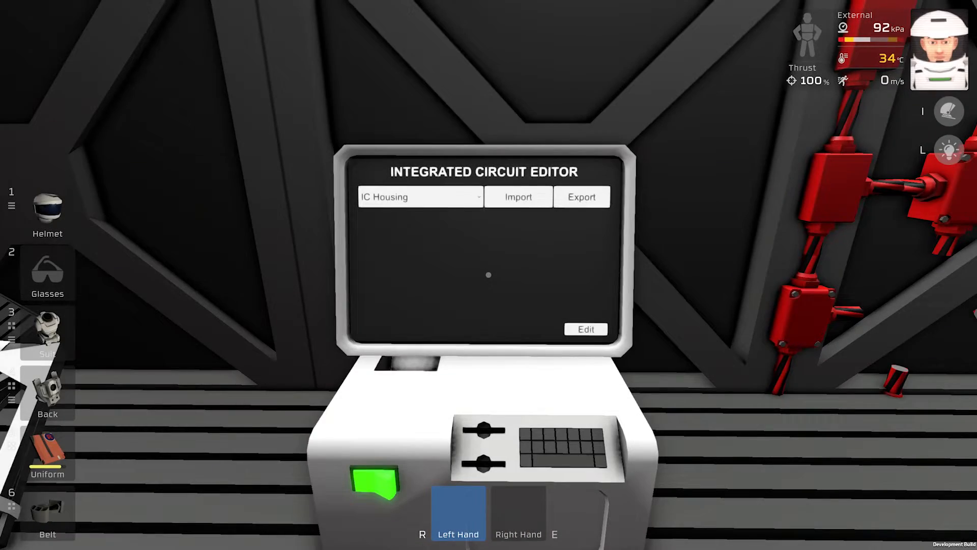
Overwrite the IC Housing code with the SDB Compact Power Display script from the library.
left_click(585, 329)
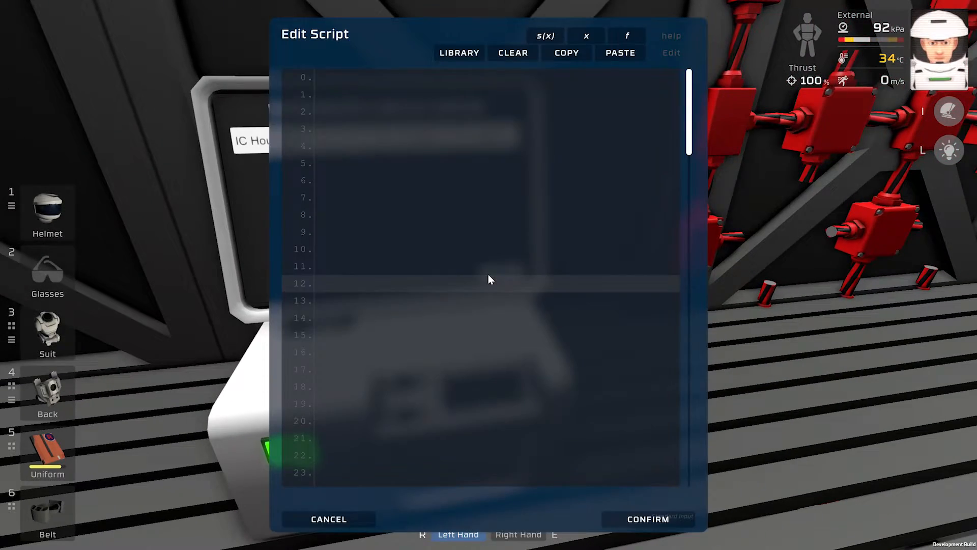
left_click(459, 52)
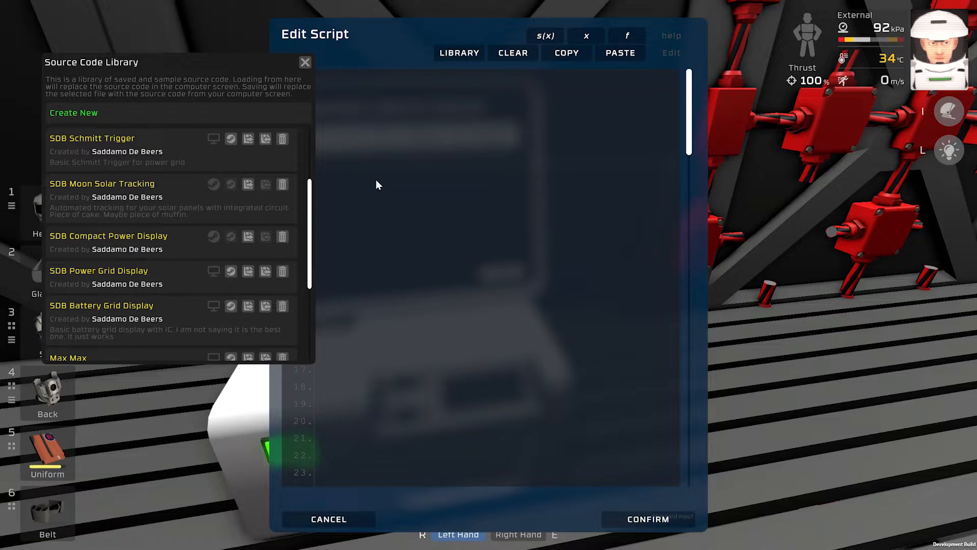
scroll("down", 3)
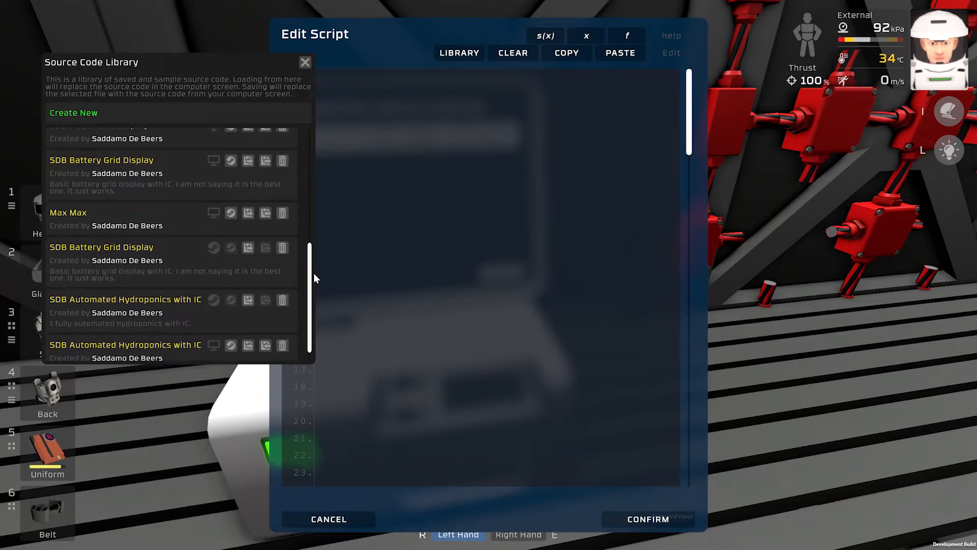
scroll("down", 3)
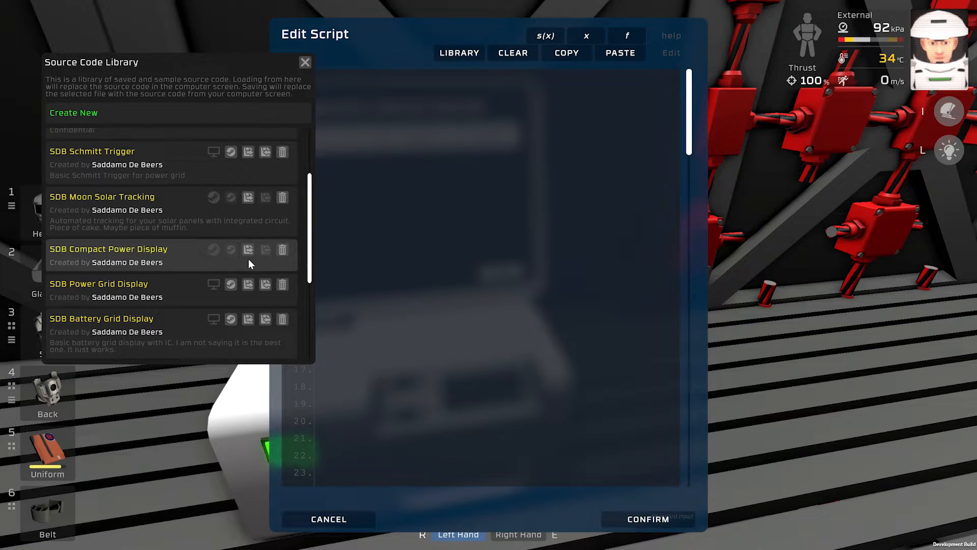
left_click(248, 249)
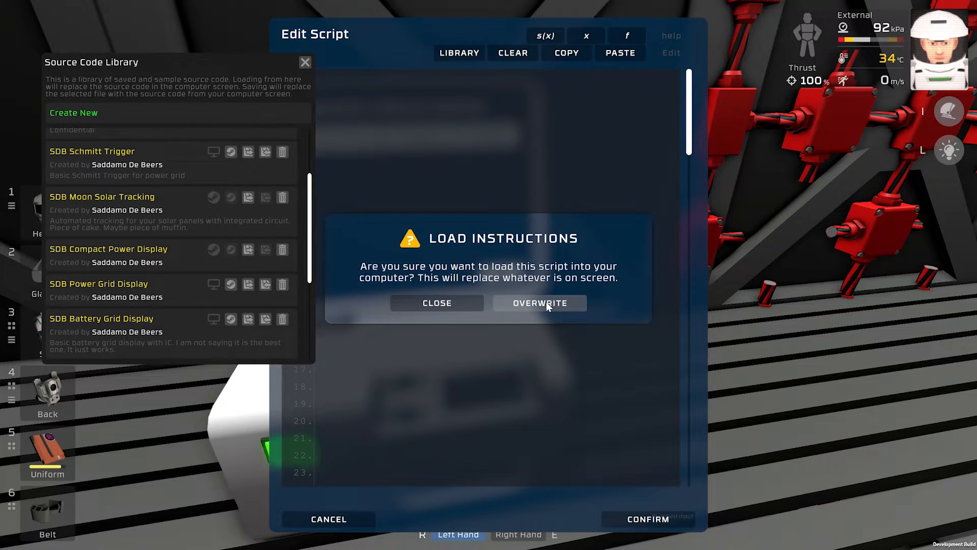
left_click(540, 303)
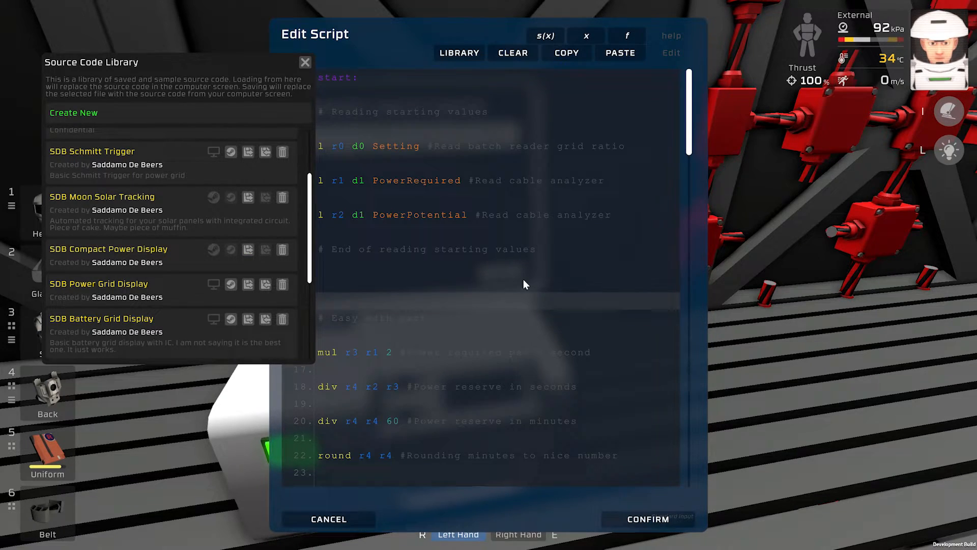
left_click(305, 63)
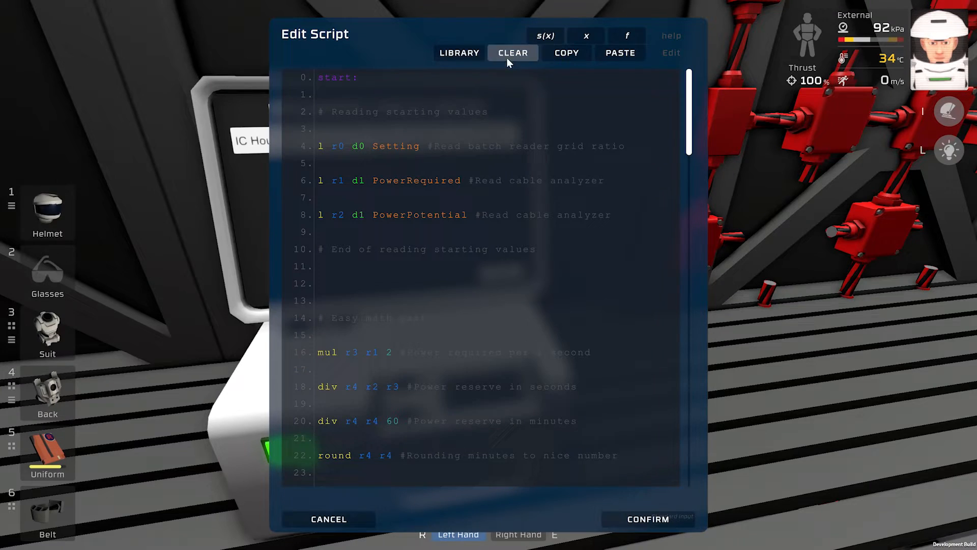